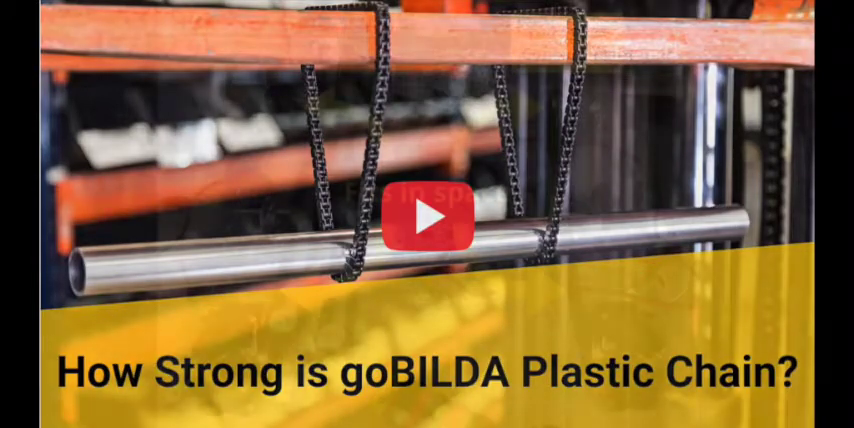
left_click(427, 221)
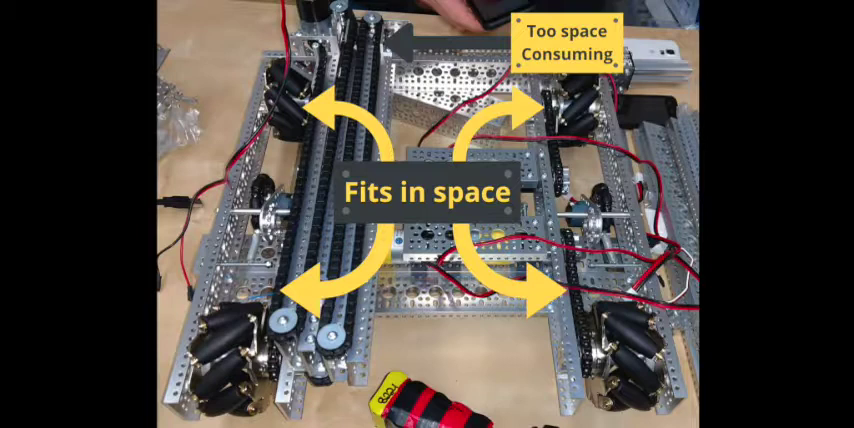